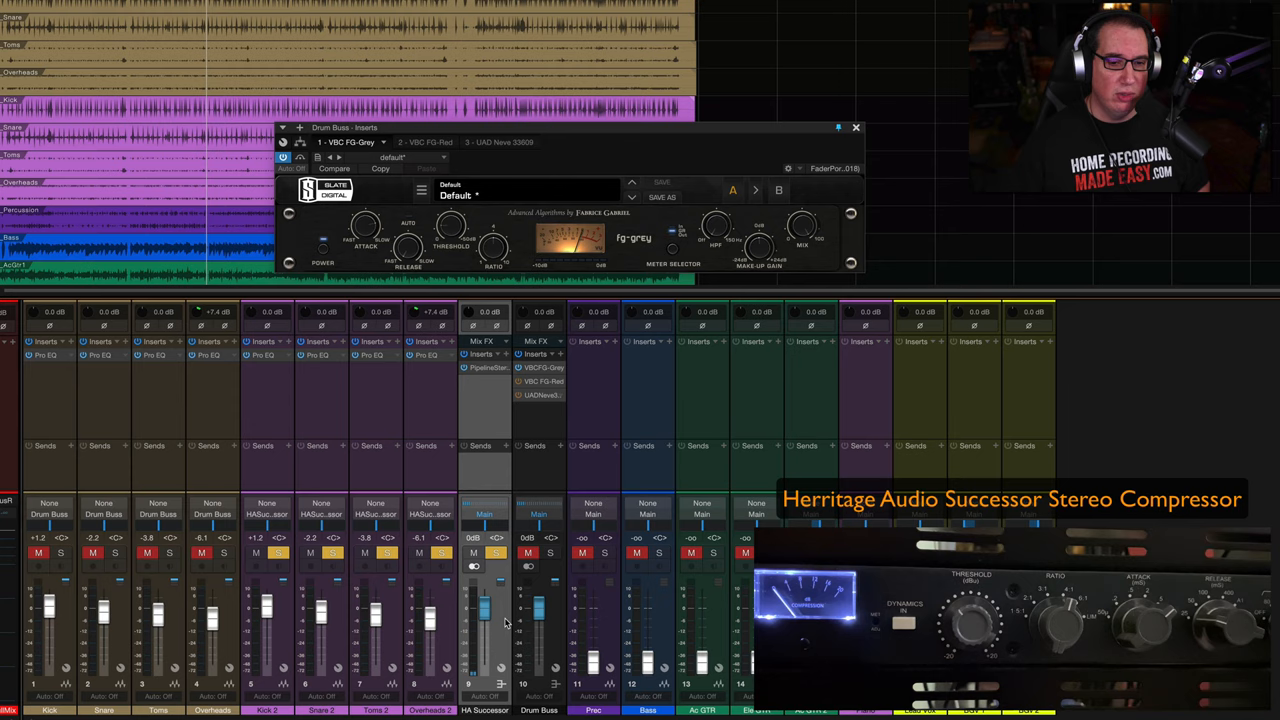
# Bring the FG-Grey compressor back to the front of the Drum Buss insert window
pyautogui.moveTo(570, 128); pyautogui.dragTo(570, 122)
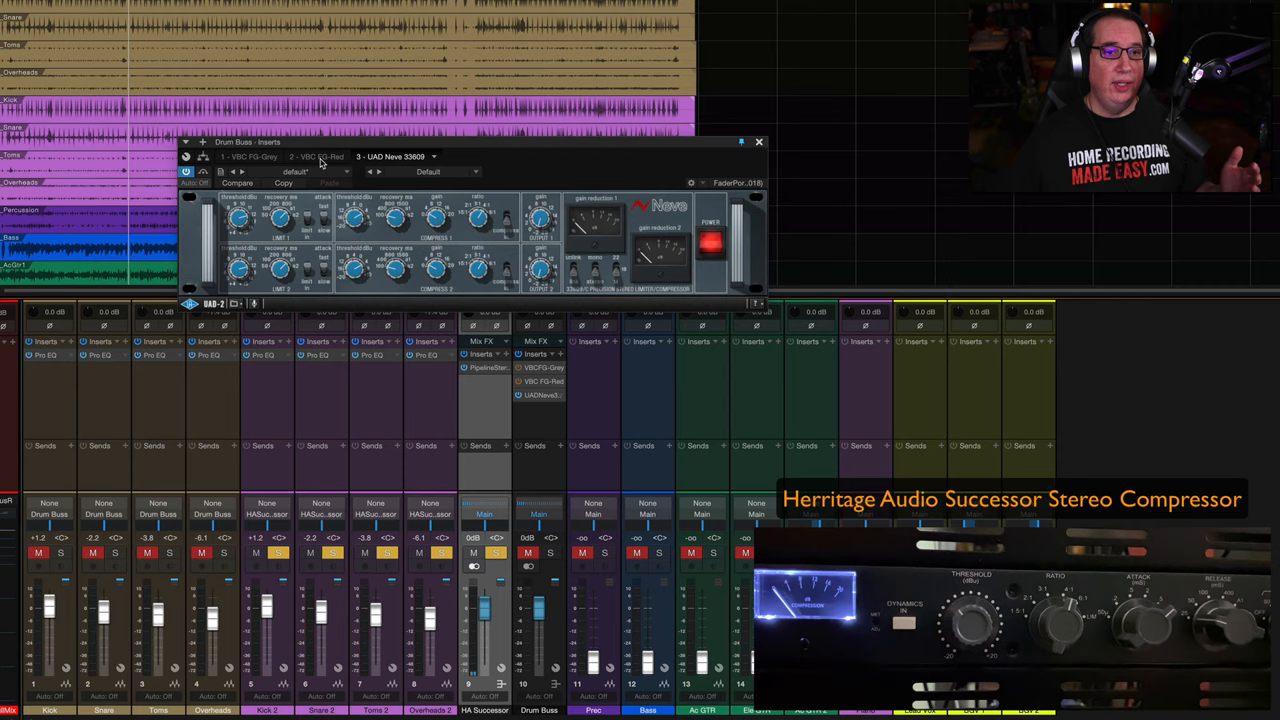
pyautogui.click(264, 144)
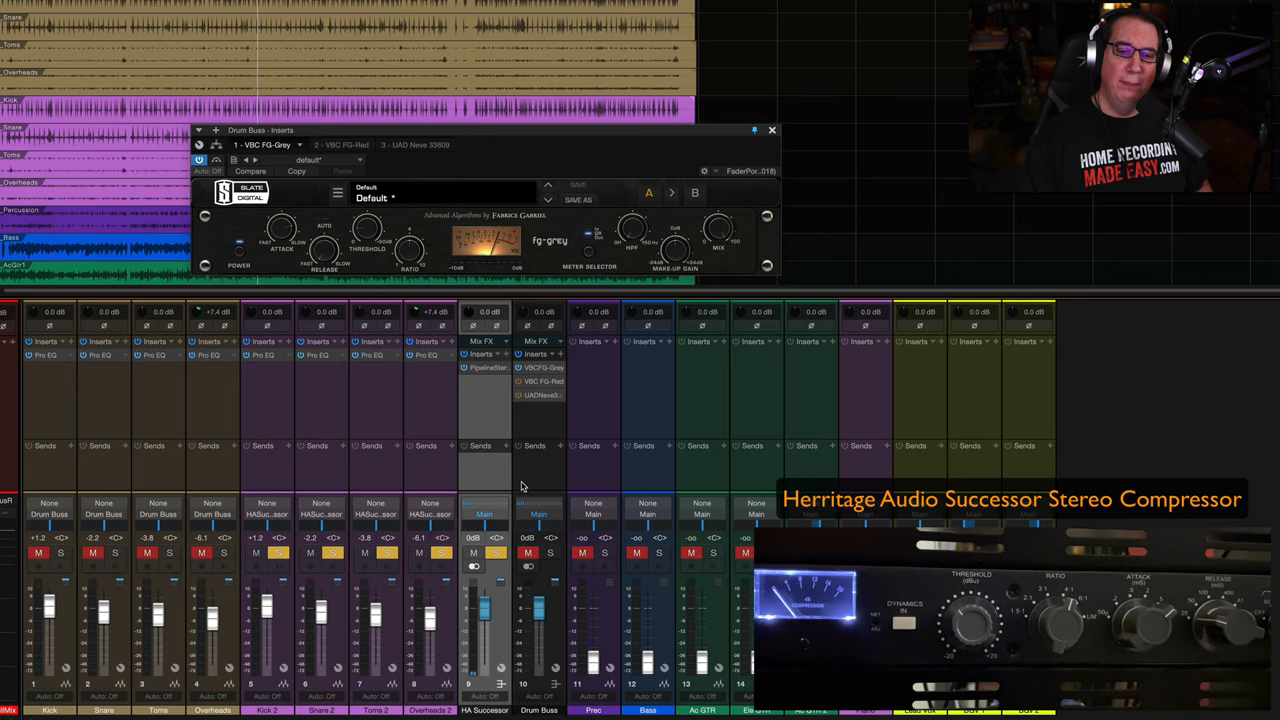